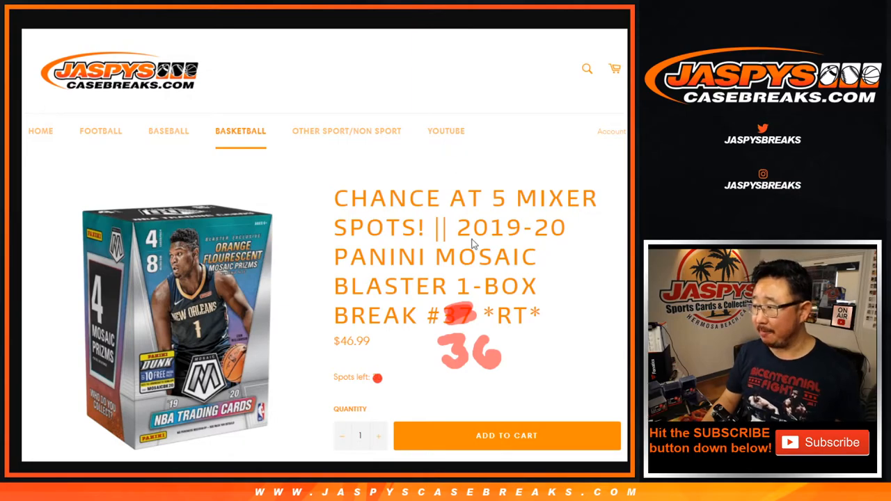
pyautogui.moveTo(445, 332)
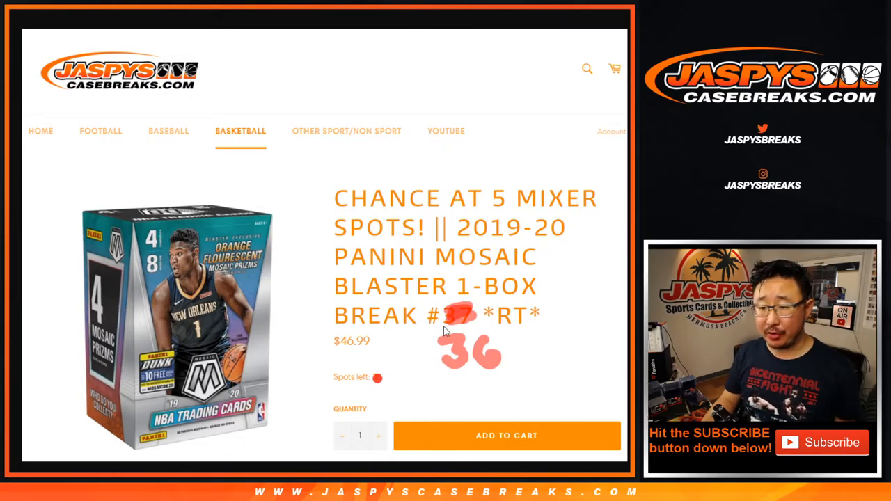
pyautogui.moveTo(524, 202)
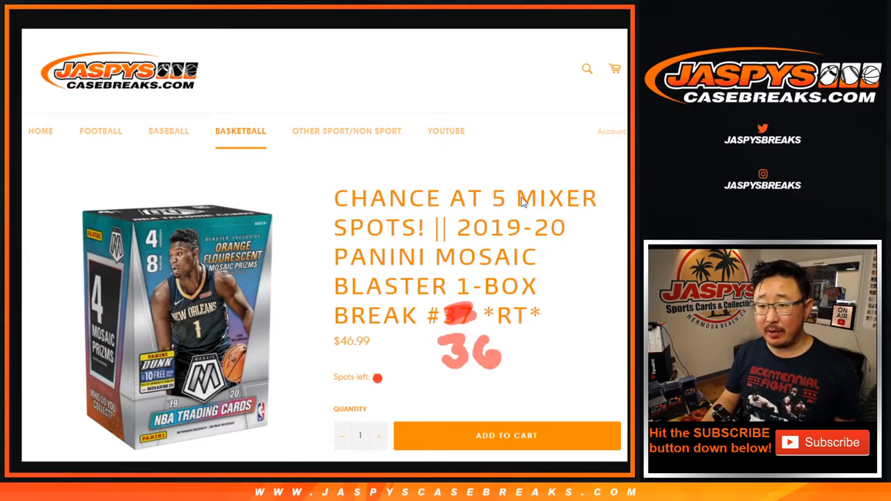
pyautogui.moveTo(517, 192)
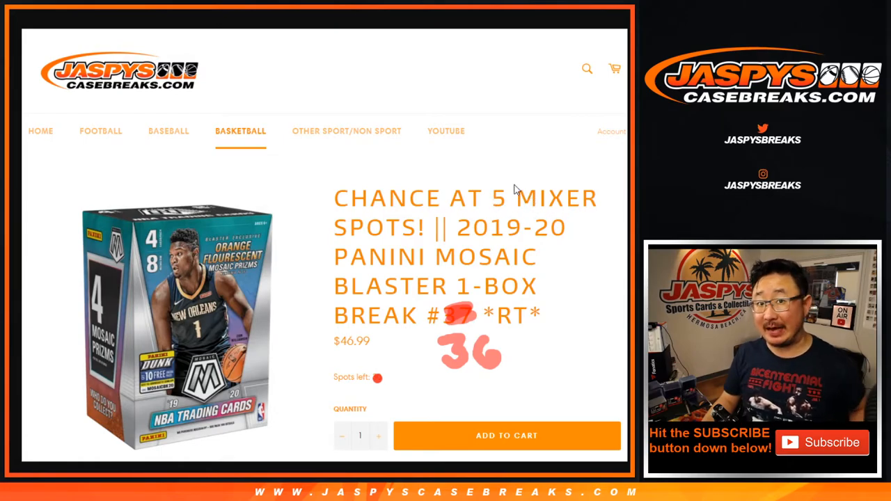
pyautogui.moveTo(418, 37)
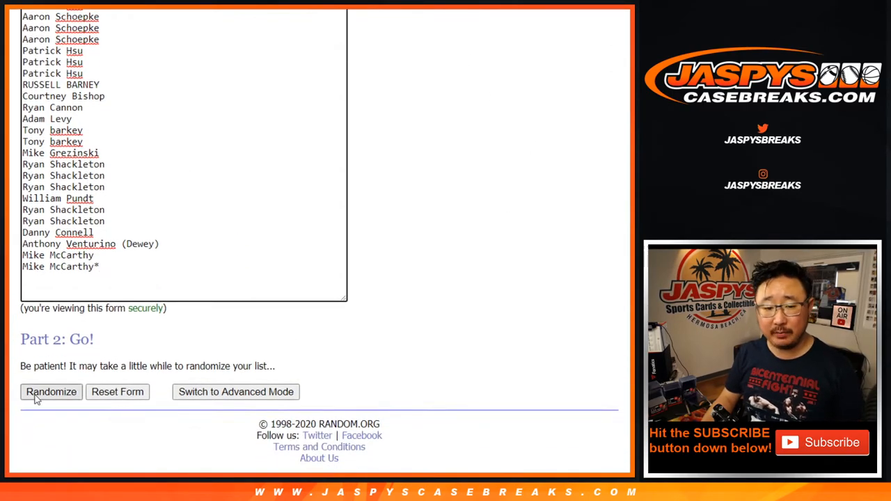
# Randomize the participant names once, then shuffle the 30 NBA teams three times
pyautogui.click(51, 391)
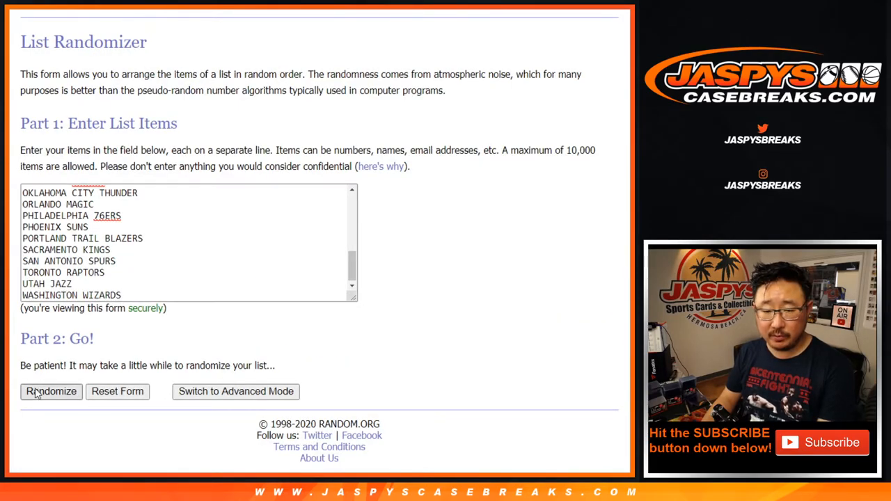
pyautogui.click(50, 391)
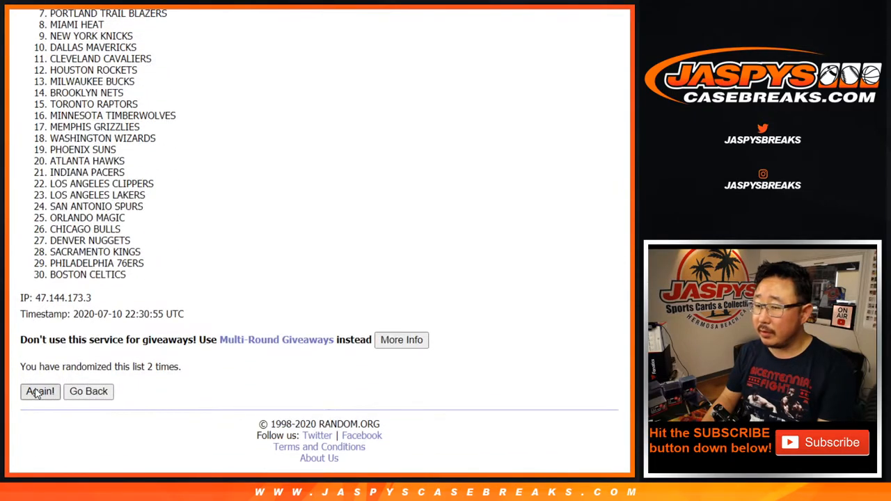
pyautogui.click(40, 391)
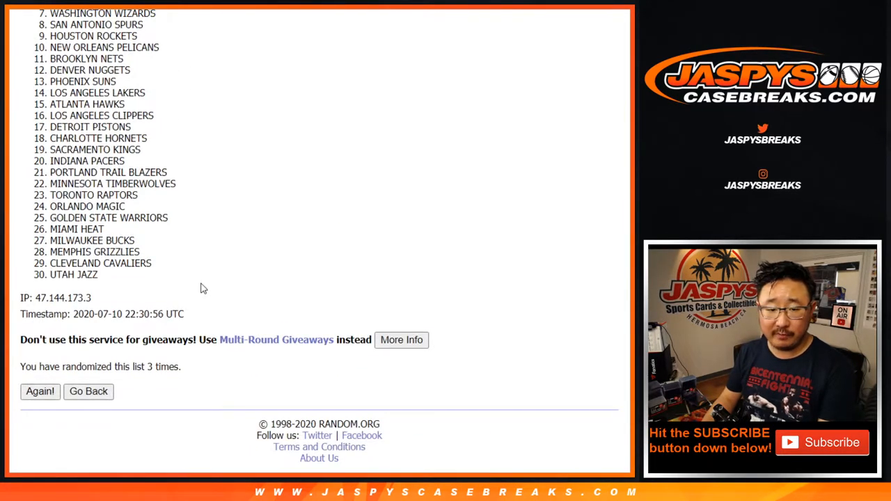
pyautogui.click(40, 391)
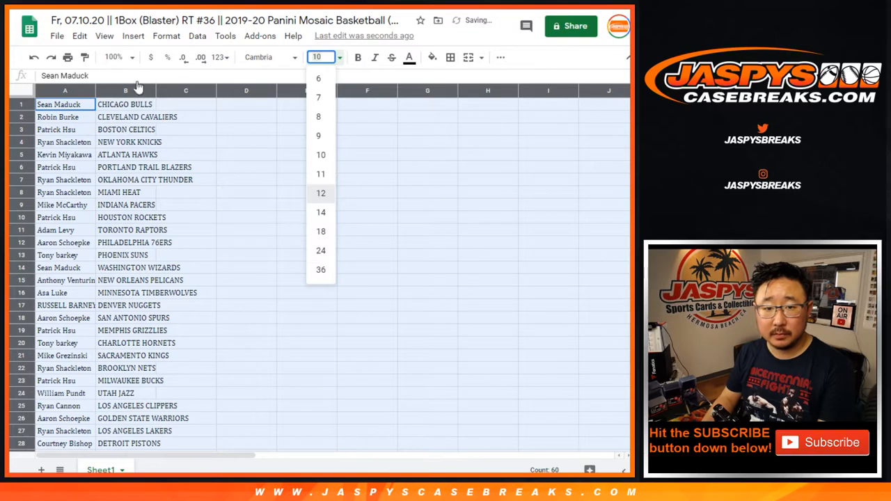
# Set text to size 12, widen the names column, sort by team A→Z, add all borders
pyautogui.click(320, 193)
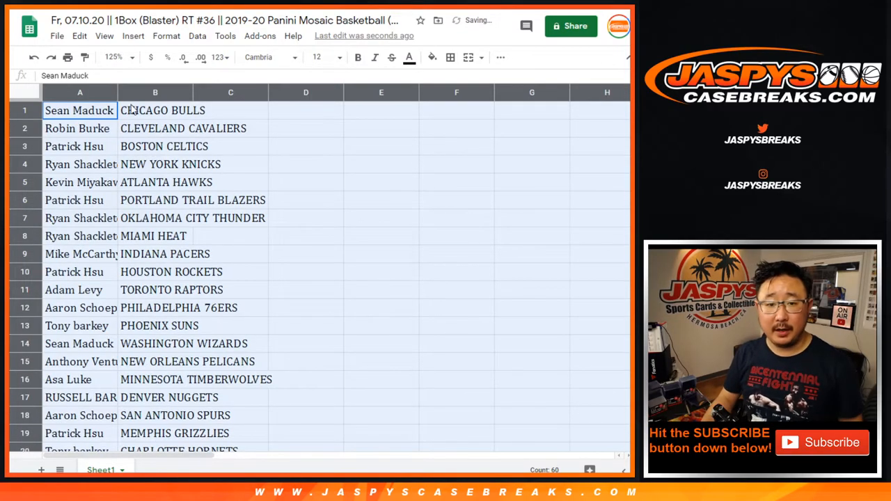
pyautogui.moveTo(120, 92); pyautogui.dragTo(193, 92)
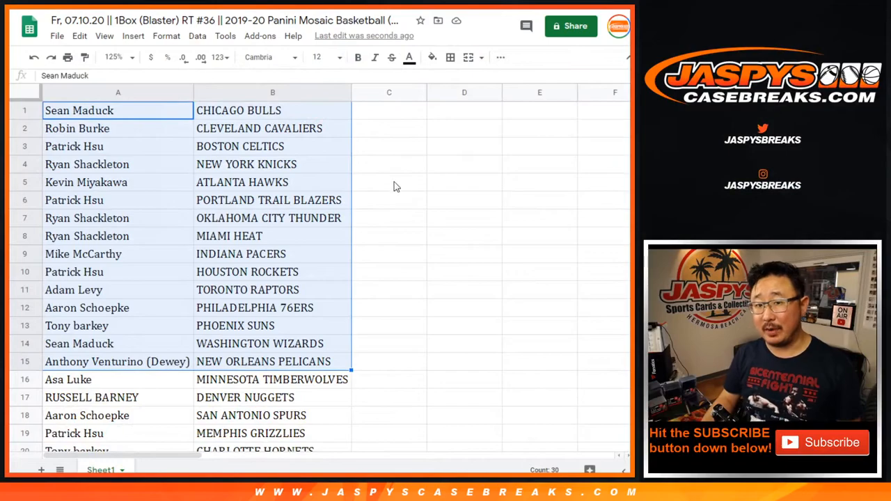
pyautogui.scroll(-3)
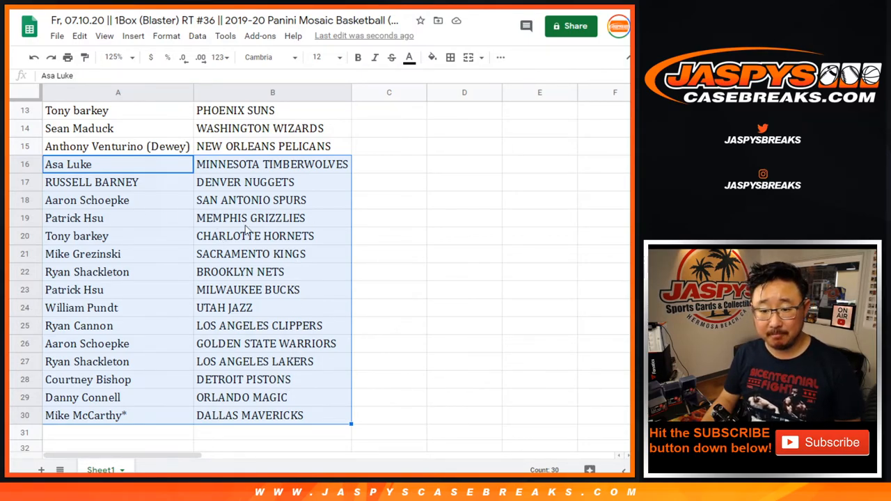
pyautogui.scroll(3)
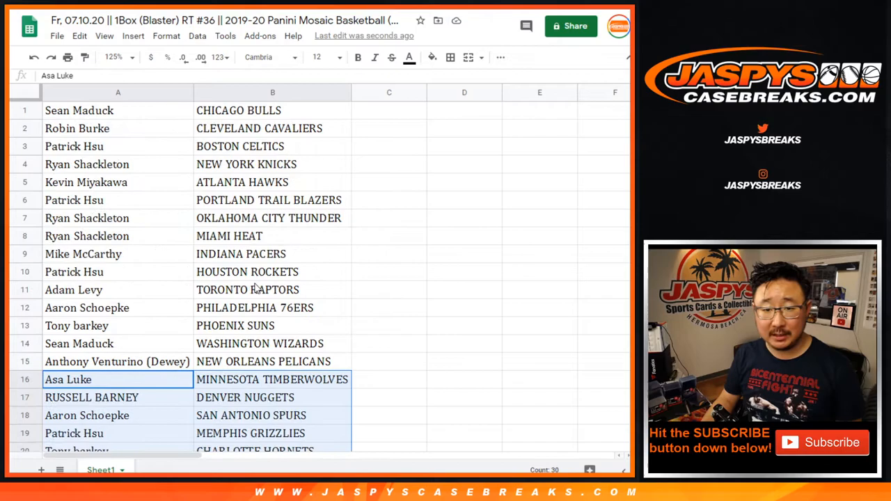
pyautogui.click(112, 57)
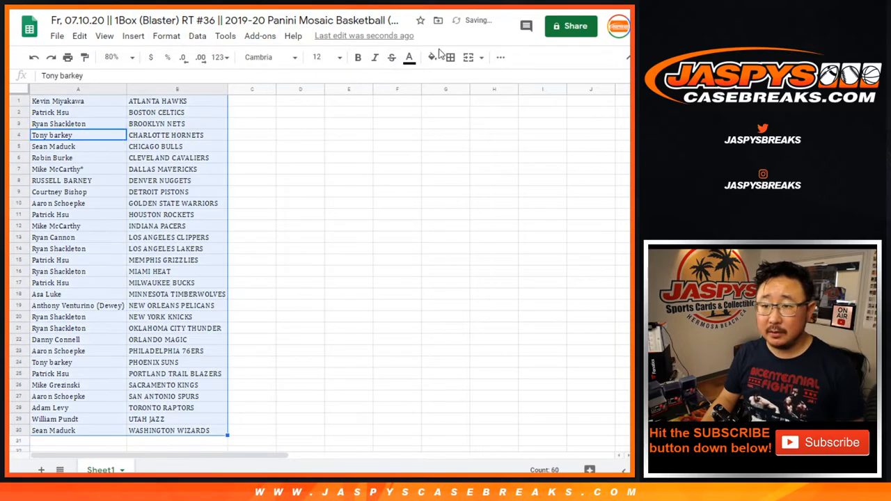
pyautogui.click(499, 57)
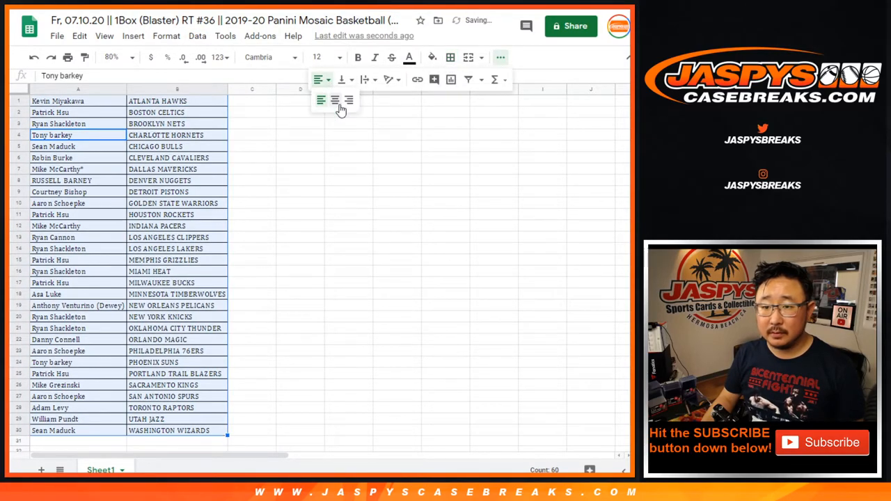
# Set the sorted pairing table to portrait orientation and continue to printing
pyautogui.press('ctrl+p')
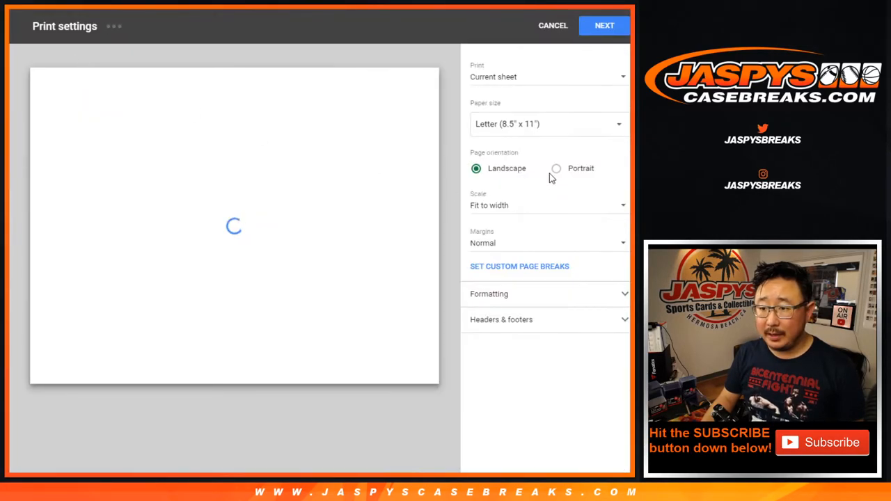
pyautogui.click(555, 168)
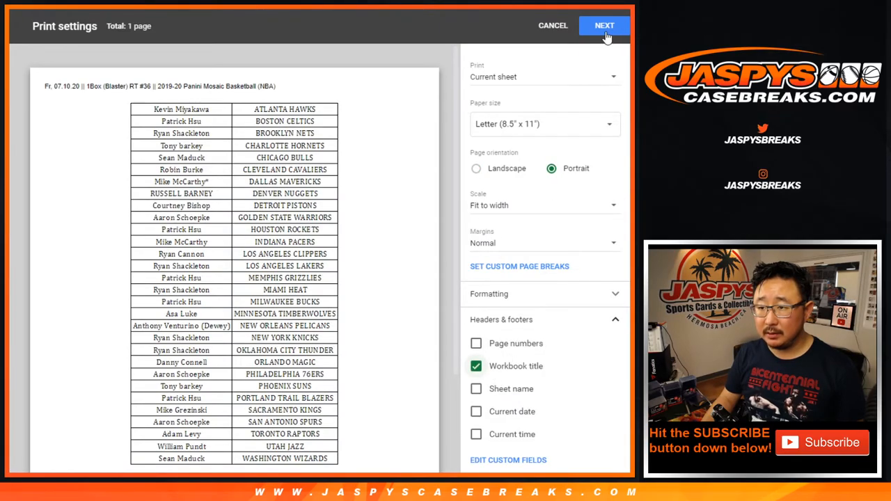
pyautogui.click(604, 25)
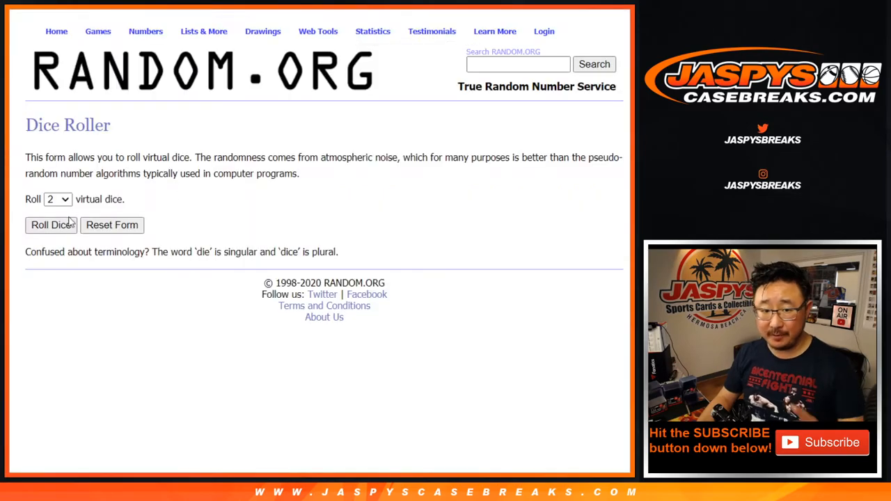
# Shuffle the 30 participant names in List Randomizer repeatedly and review the latest order
pyautogui.click(51, 224)
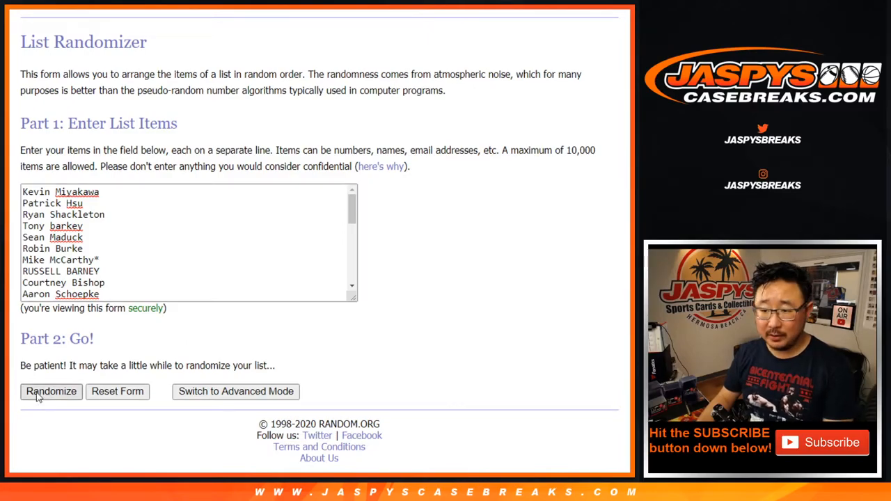
pyautogui.click(51, 391)
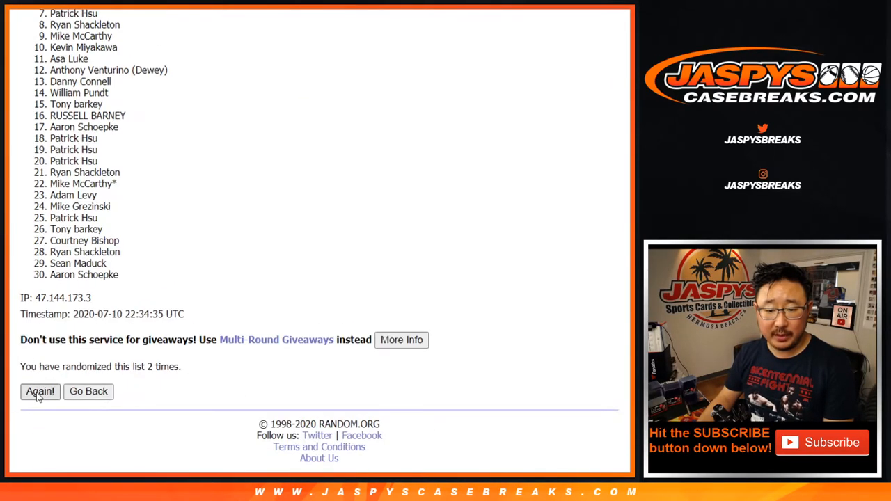
pyautogui.click(40, 391)
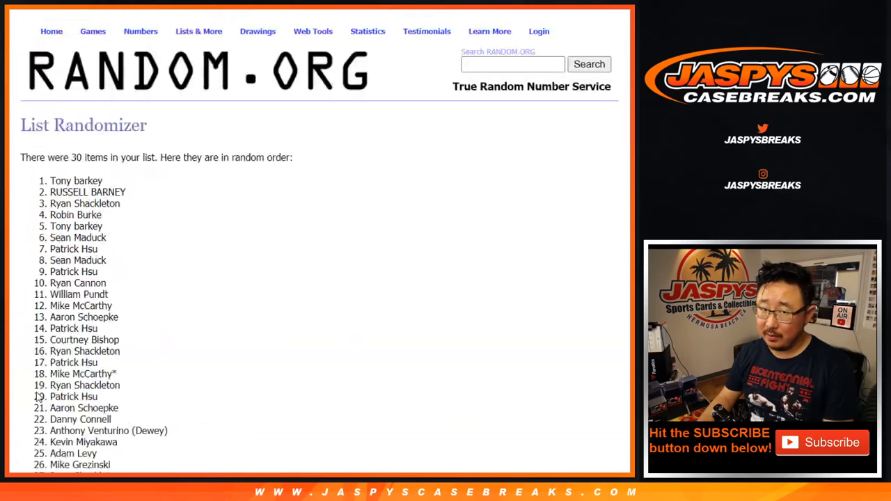
pyautogui.scroll(-3)
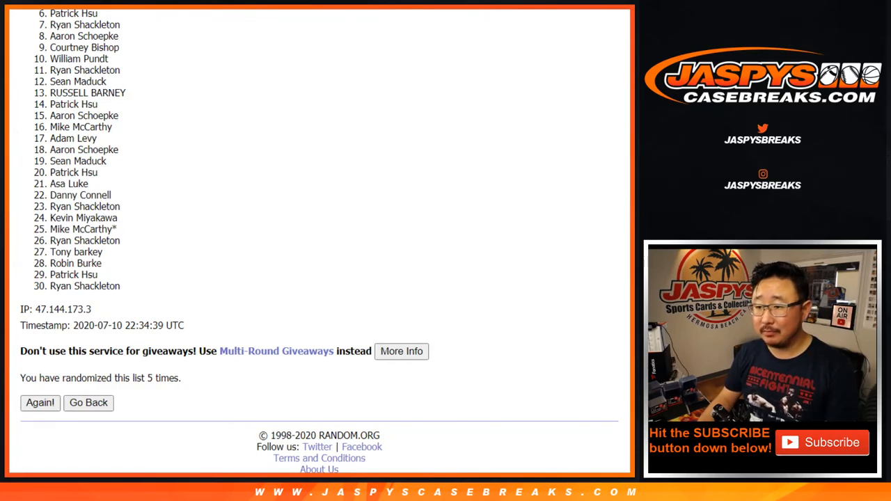
pyautogui.scroll(3)
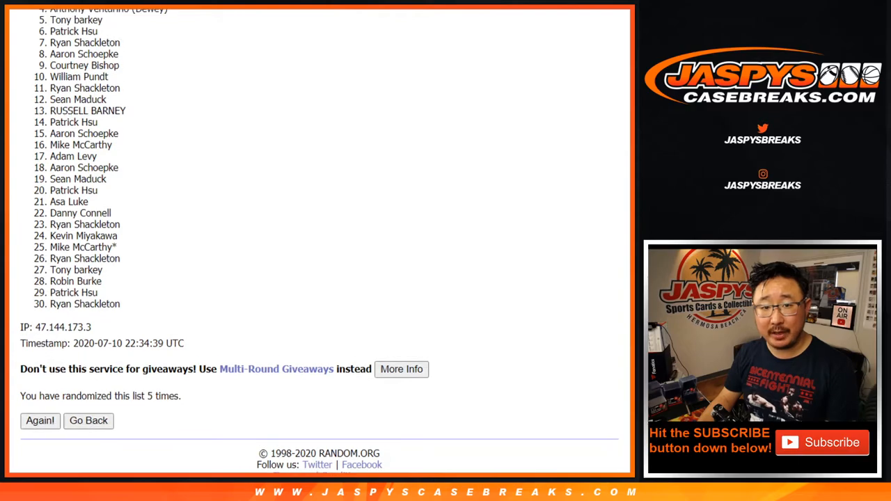
pyautogui.scroll(3)
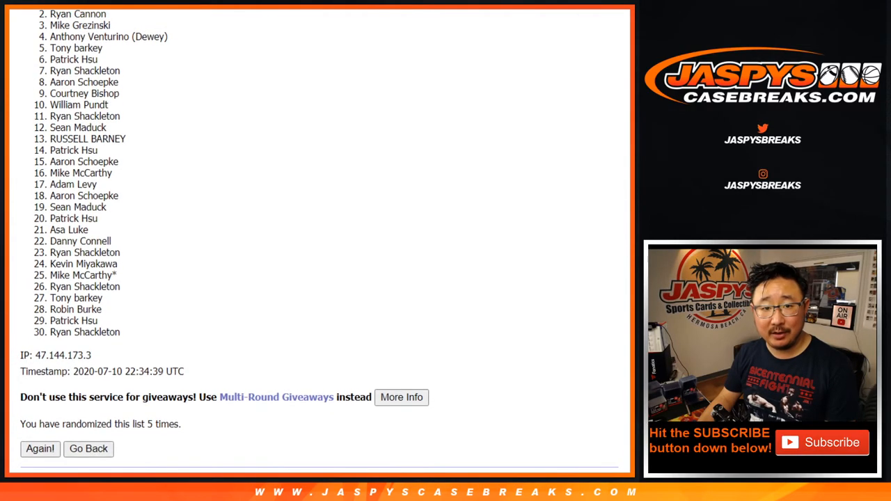